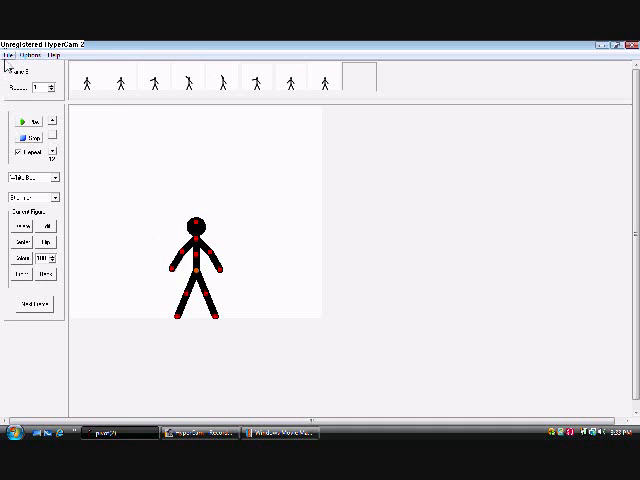
Bring up the Save As dialog for the finished walking animation
{"action": "left_click", "coordinate": [10, 44]}
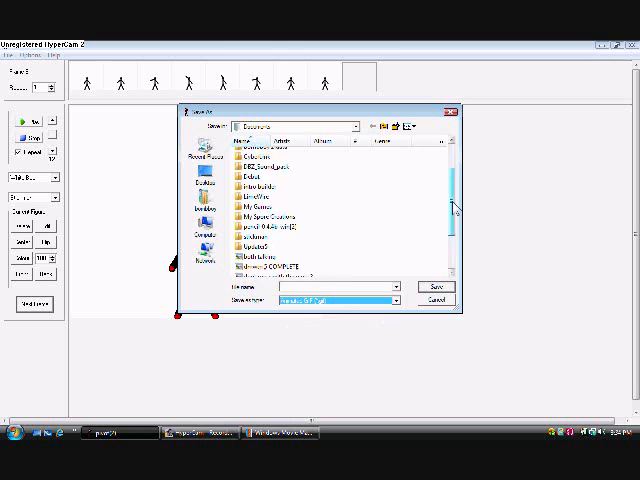
Export the walking animation as an Animated GIF, accepting the default GIF quality and speed options
{"action": "scroll", "scroll_direction": "down", "scroll_amount": 3}
{"action": "type", "text": "c"}
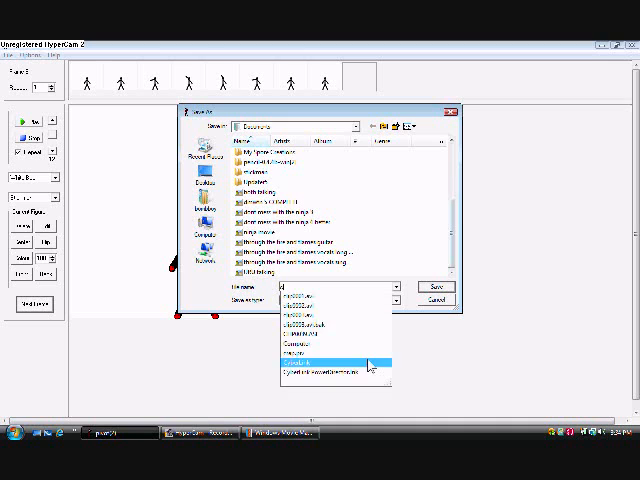
{"action": "left_click", "coordinate": [336, 364]}
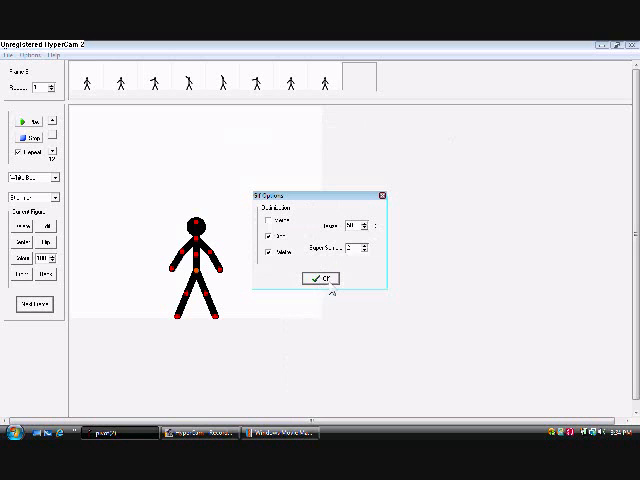
{"action": "left_click", "coordinate": [320, 278]}
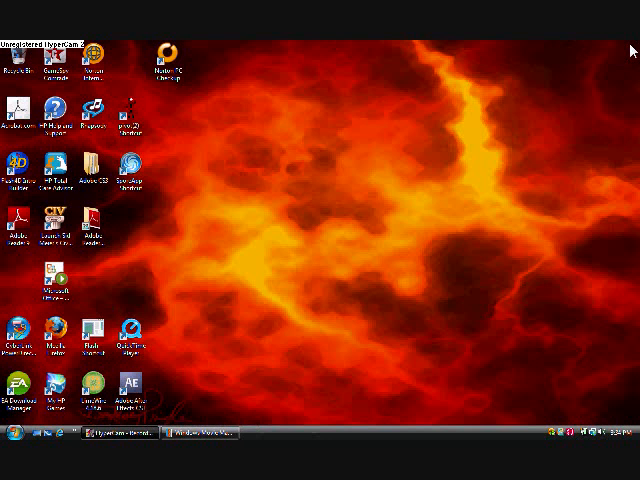
Restore the Windows Movie Maker project showing the stick-figure clip on the timeline
{"action": "left_click", "coordinate": [200, 436]}
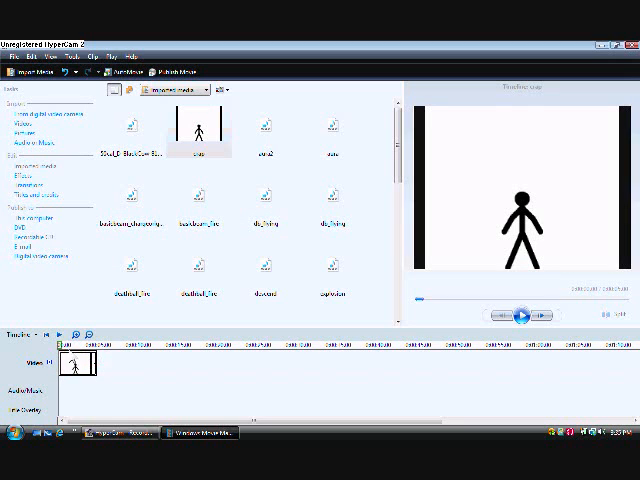
{"action": "left_click", "coordinate": [520, 316]}
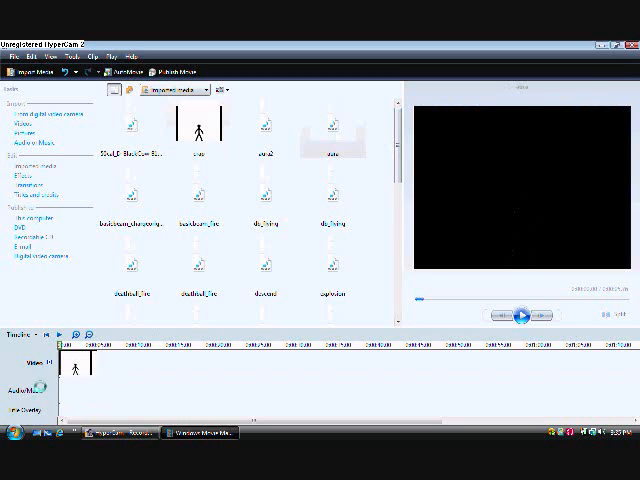
Import the stick-figure GIF into the collection, place it on the timeline and play it back
{"action": "right_click", "coordinate": [80, 370]}
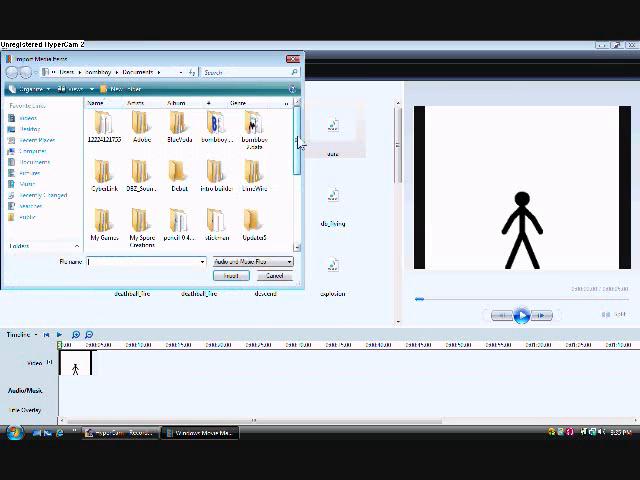
{"action": "scroll", "scroll_direction": "down", "scroll_amount": 3}
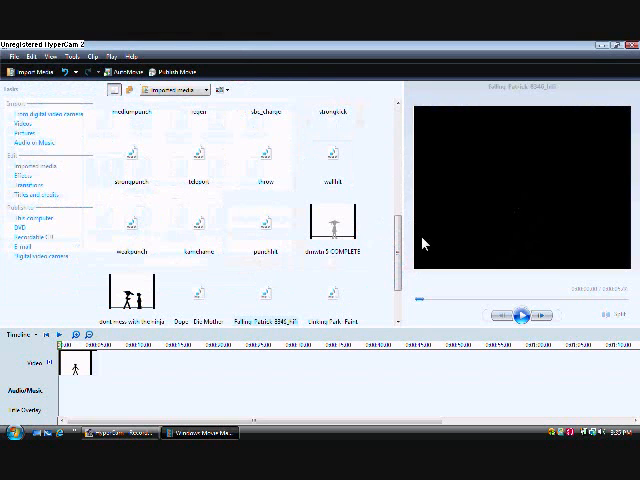
{"action": "scroll", "scroll_direction": "down", "scroll_amount": 3}
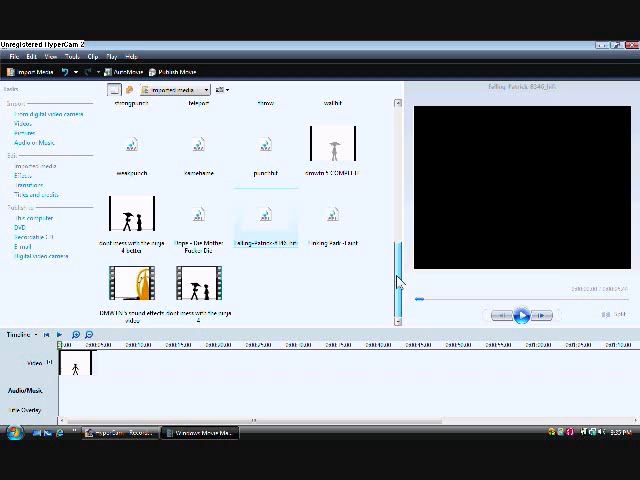
{"action": "left_click", "coordinate": [336, 218]}
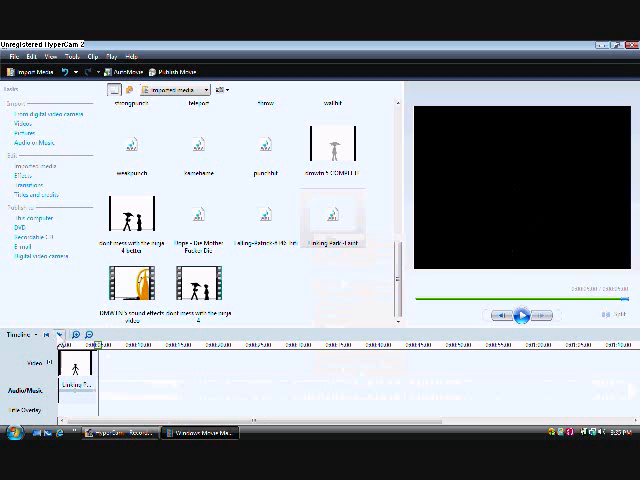
{"action": "left_click", "coordinate": [520, 316]}
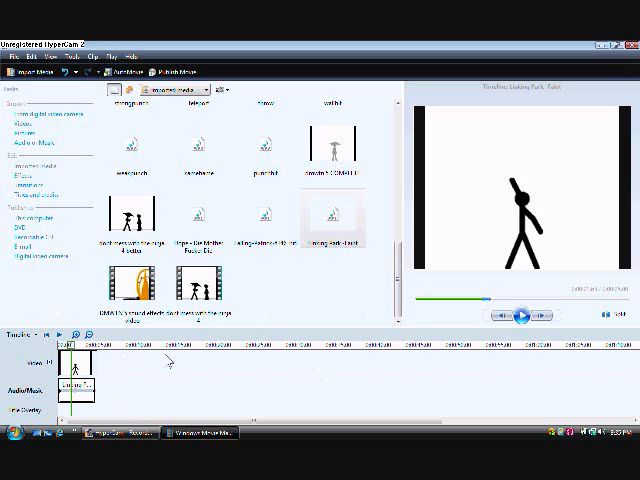
{"action": "mouse_move", "coordinate": [140, 162]}
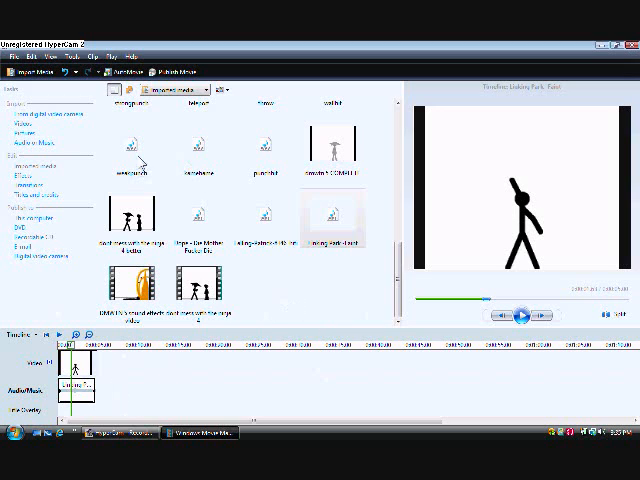
Preview and stop the stick-figure clip on the timeline, then bring up the File menu for saving
{"action": "right_click", "coordinate": [136, 216]}
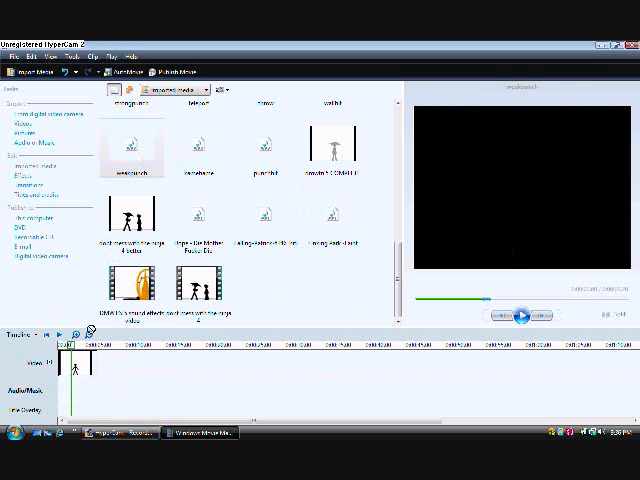
{"action": "left_click", "coordinate": [520, 316]}
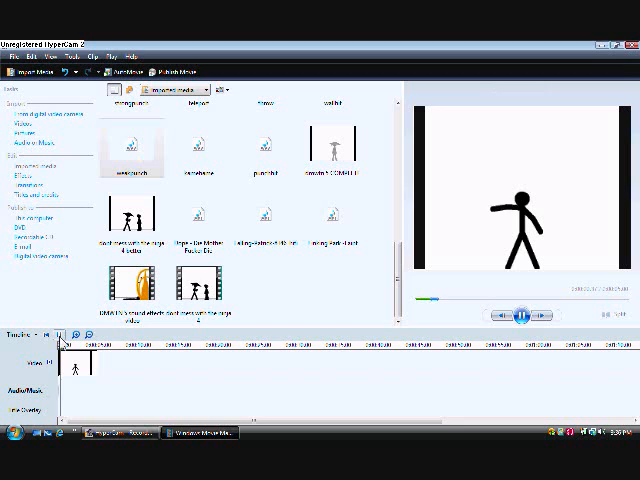
{"action": "left_click", "coordinate": [520, 312]}
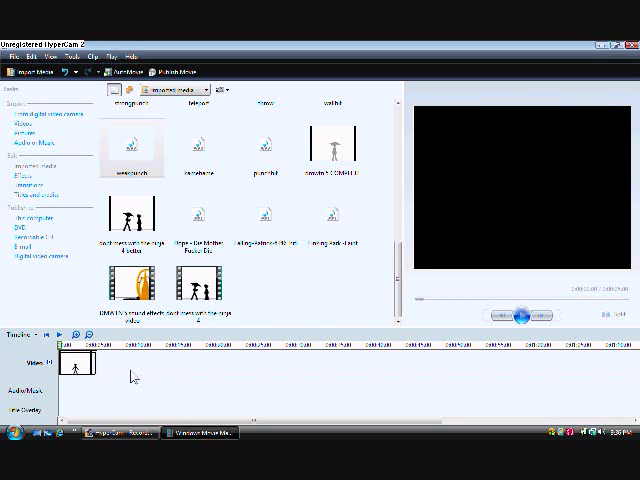
{"action": "mouse_move", "coordinate": [230, 412]}
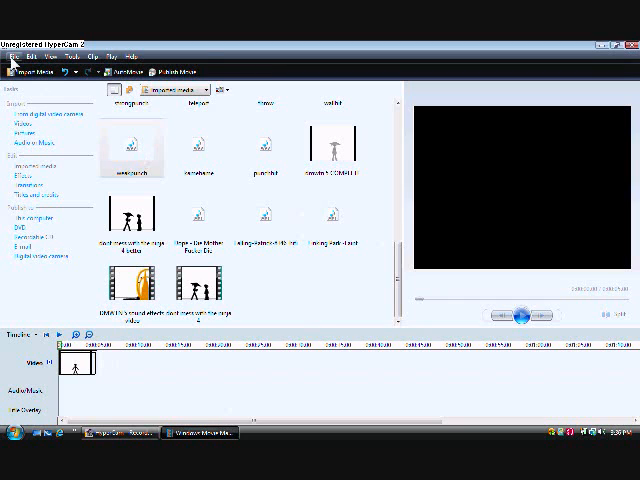
{"action": "left_click", "coordinate": [16, 56]}
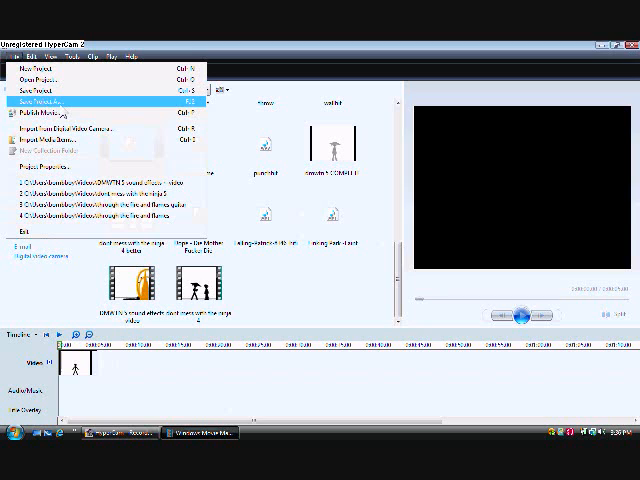